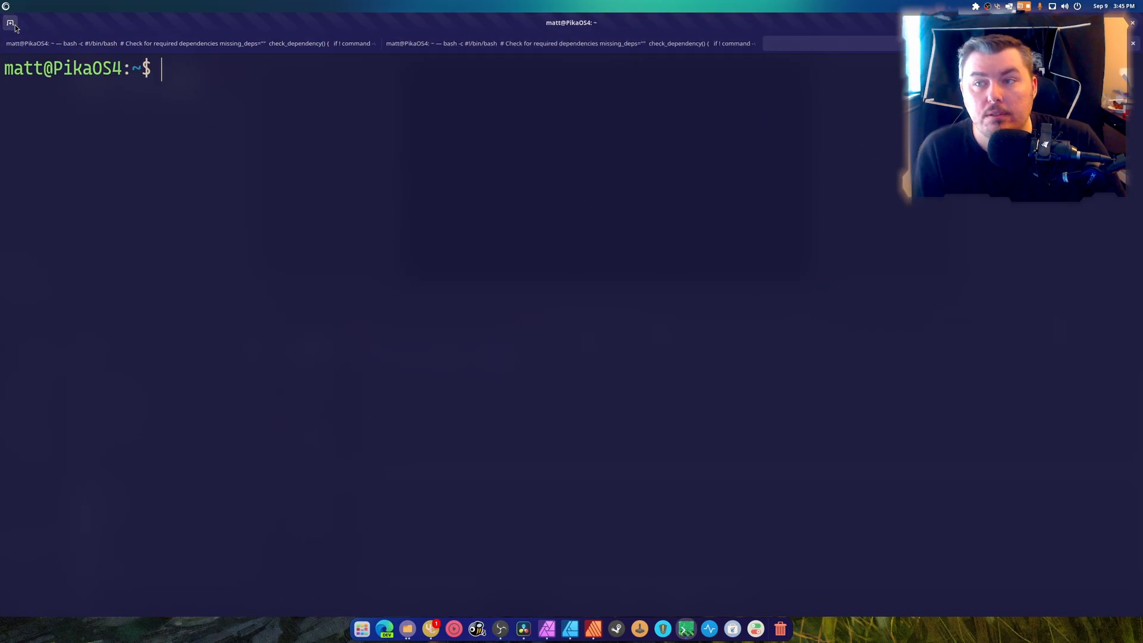
pyautogui.moveTo(10, 23)
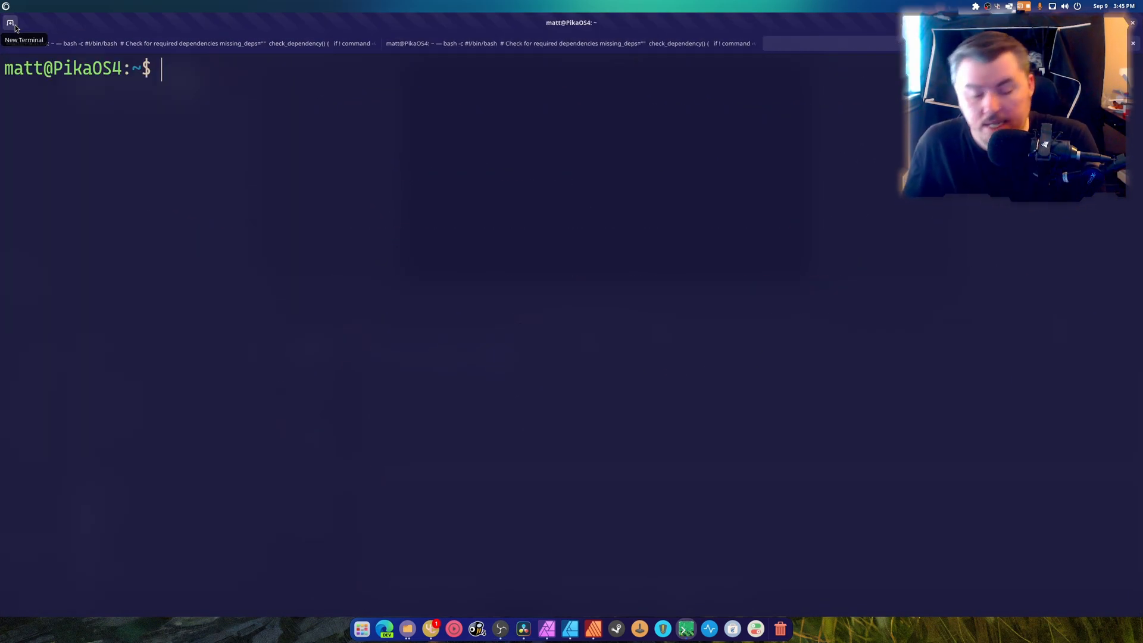
# - Run fastfetch in Terminal to print the PikaOS system summary
pyautogui.write('f')
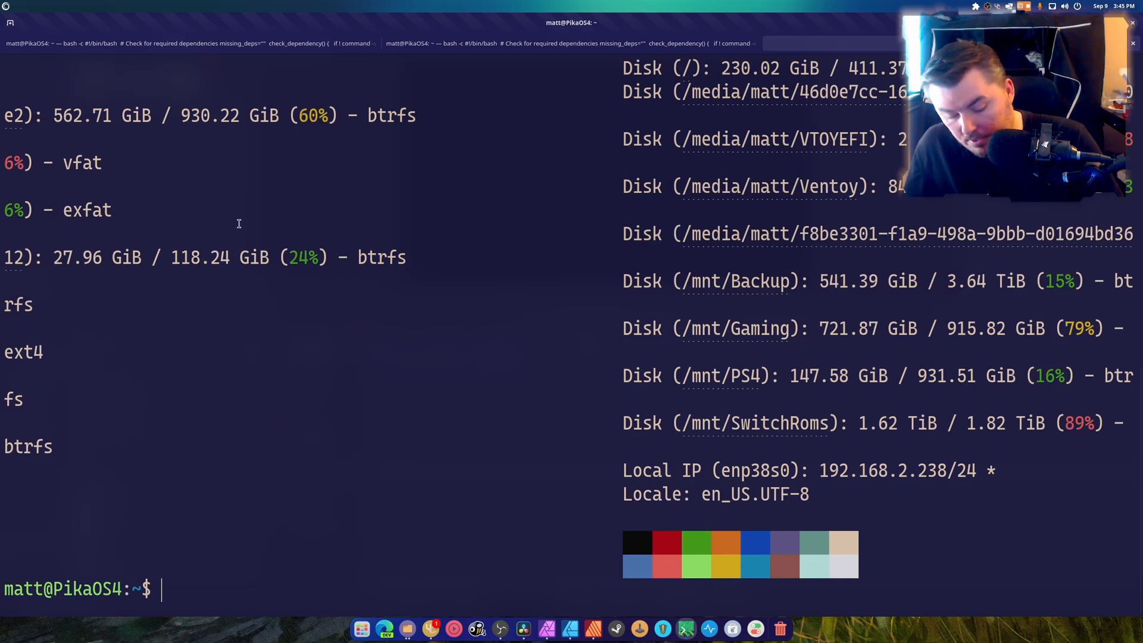
pyautogui.write('fastfetch')
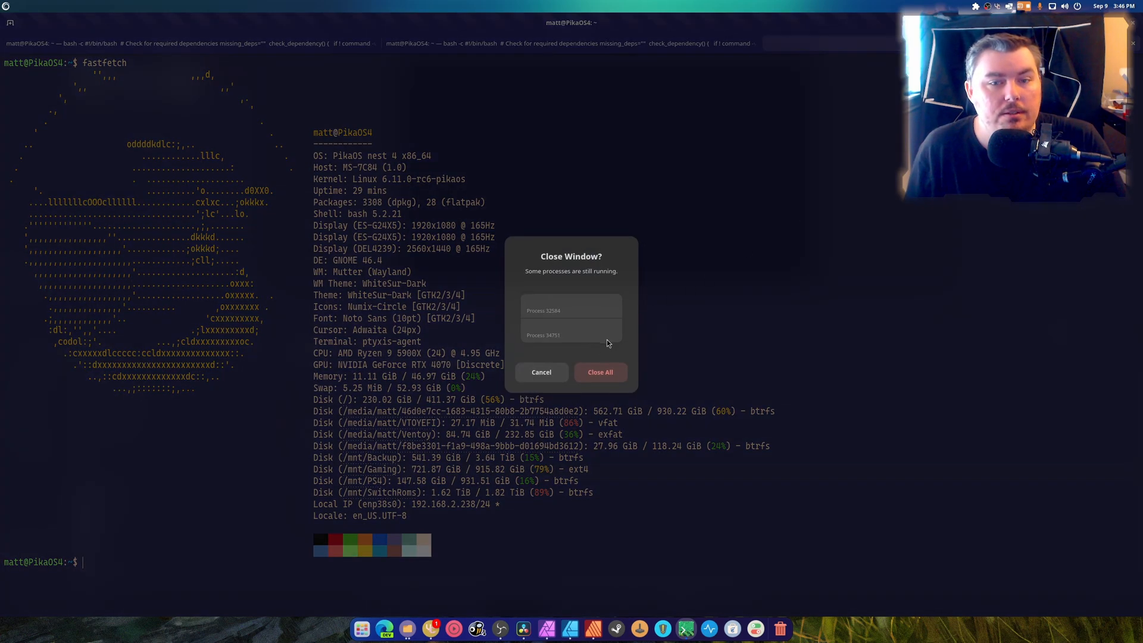
# - Confirm closing the terminal, then start the Resolve 19 Linux download via Download Only
pyautogui.click(599, 371)
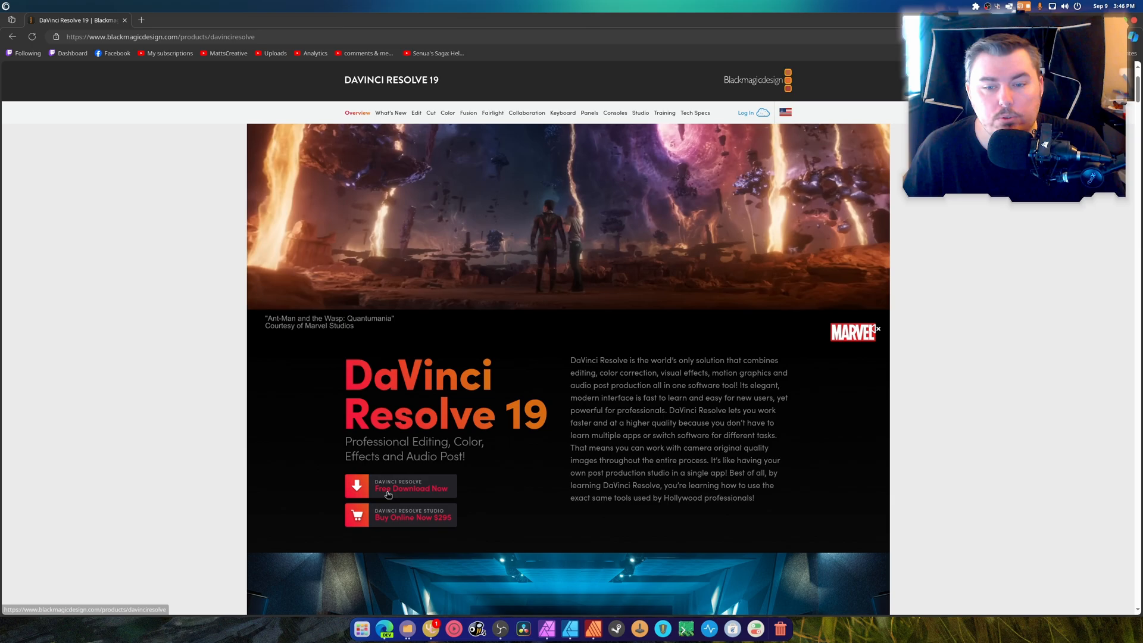
pyautogui.click(400, 485)
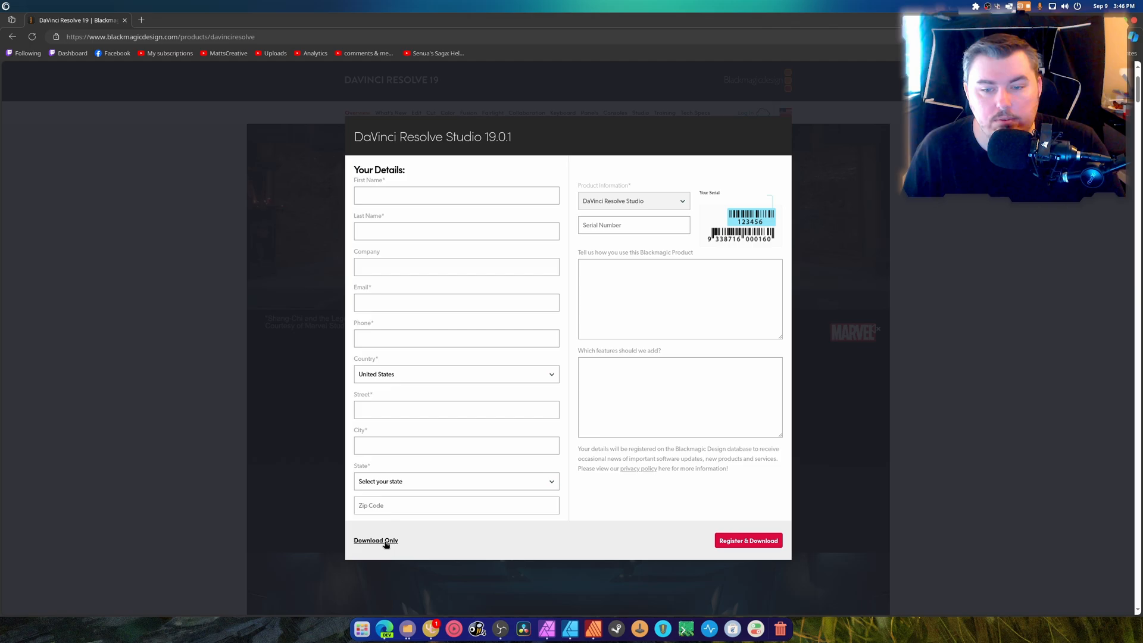
pyautogui.click(375, 541)
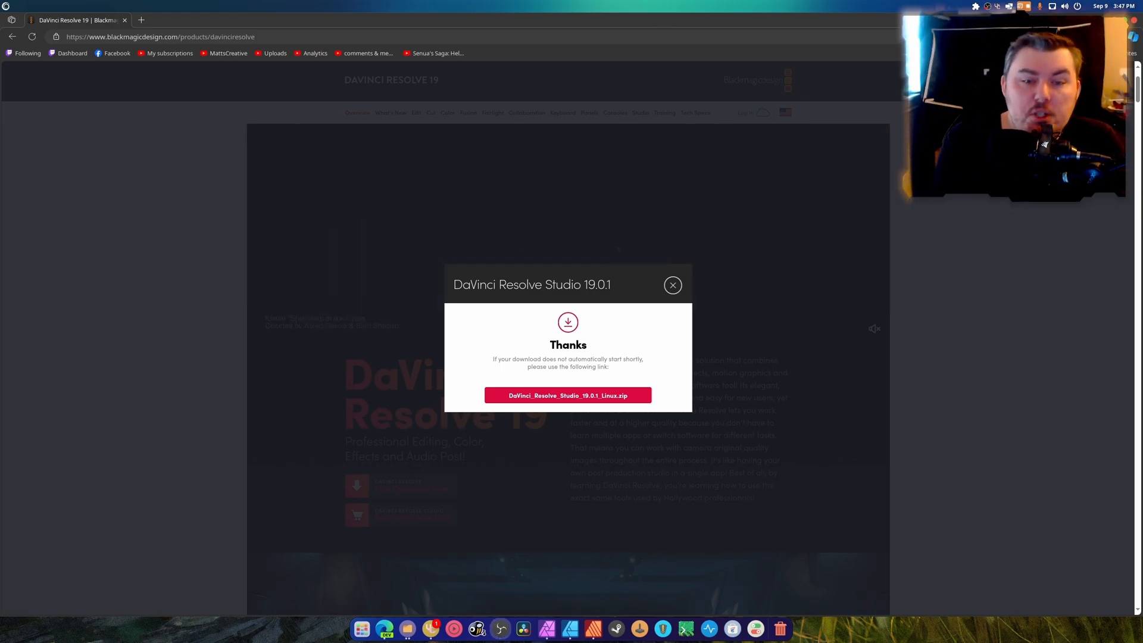
# - Dismiss the Thanks download notice and wait for the Resolve zip to finish
pyautogui.click(671, 285)
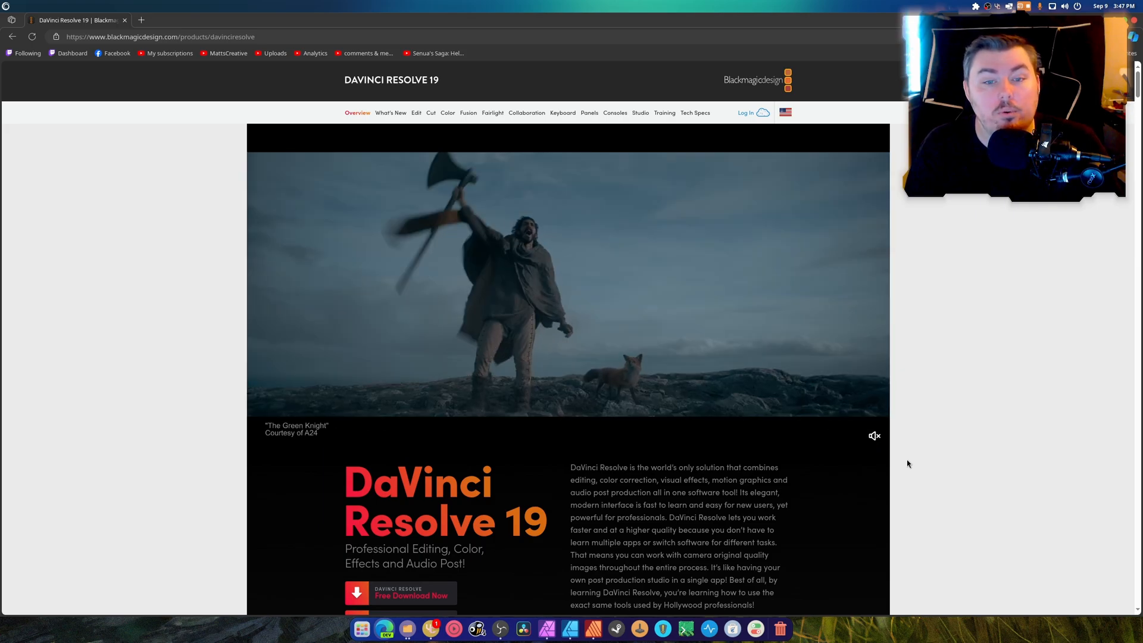
pyautogui.scroll(-3)
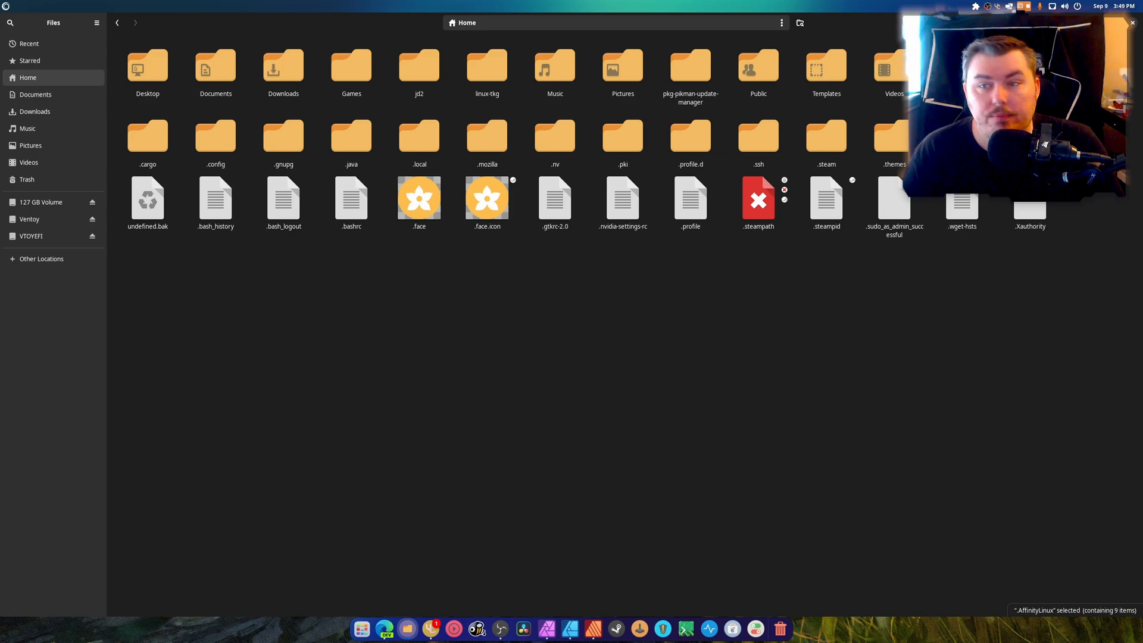
# - Extract the Resolve Studio zip in Downloads and open a console inside the extracted folder
pyautogui.rightClick(216, 65)
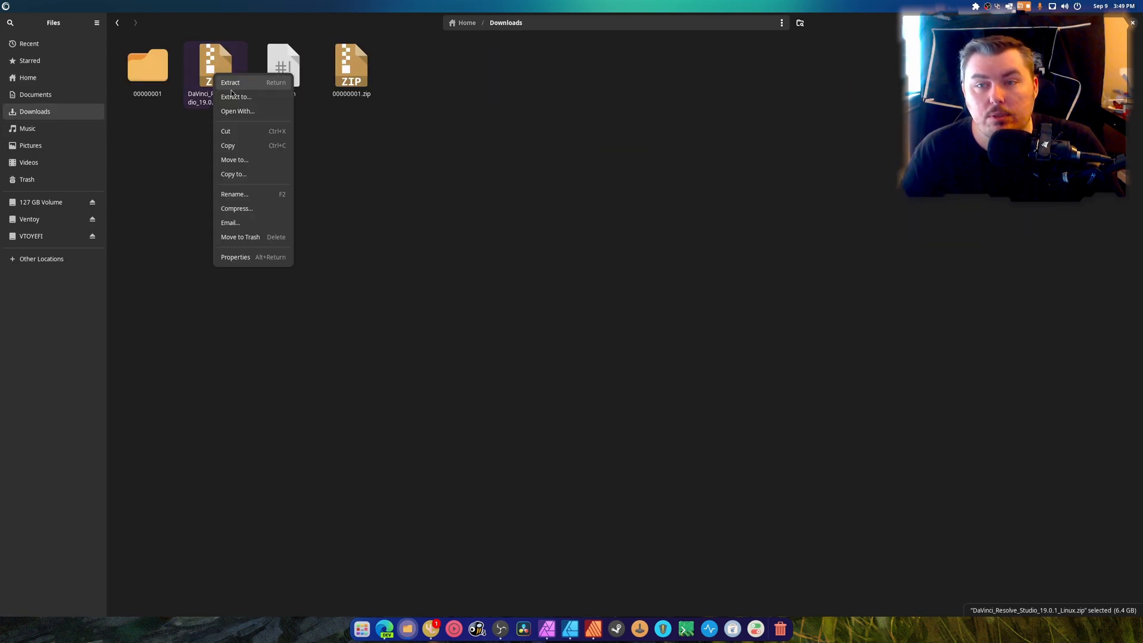
pyautogui.click(230, 82)
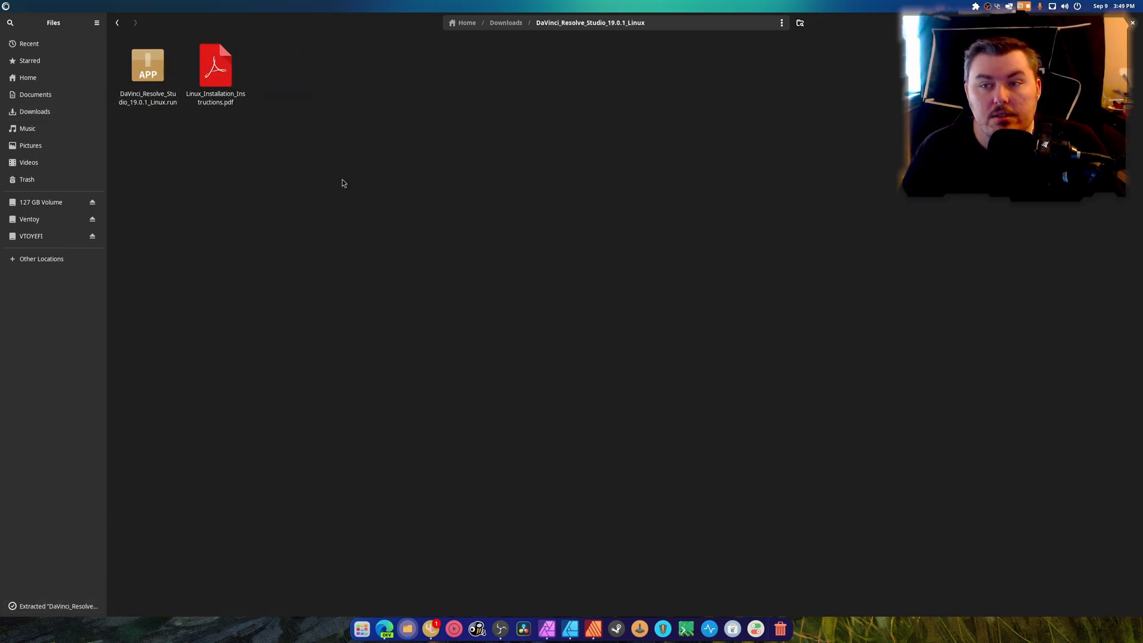
pyautogui.click(148, 64)
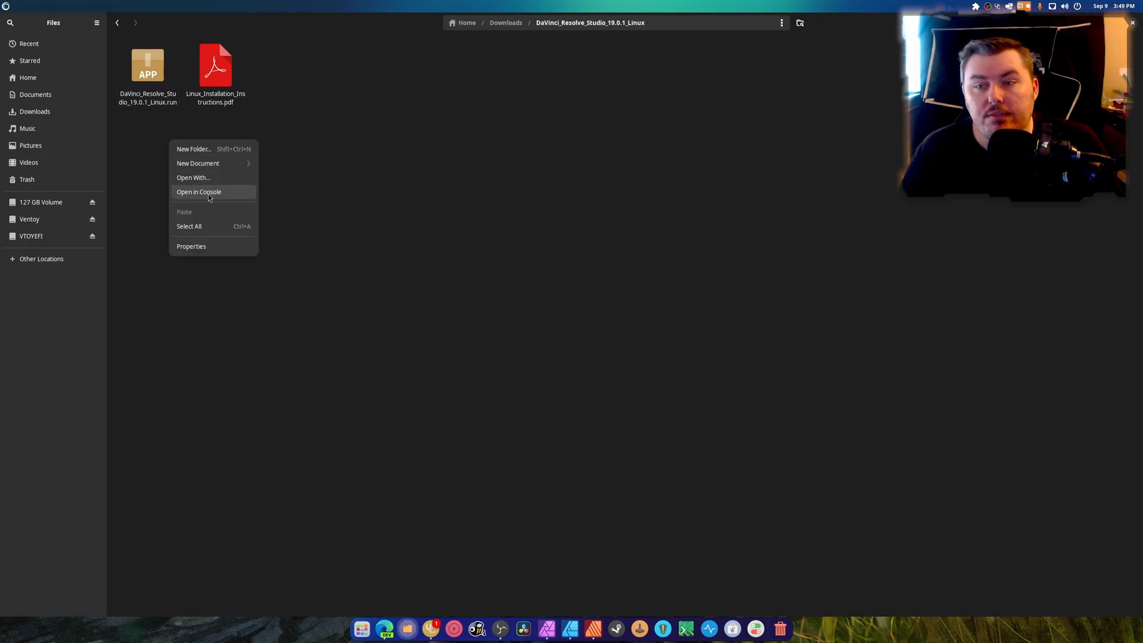
pyautogui.click(199, 192)
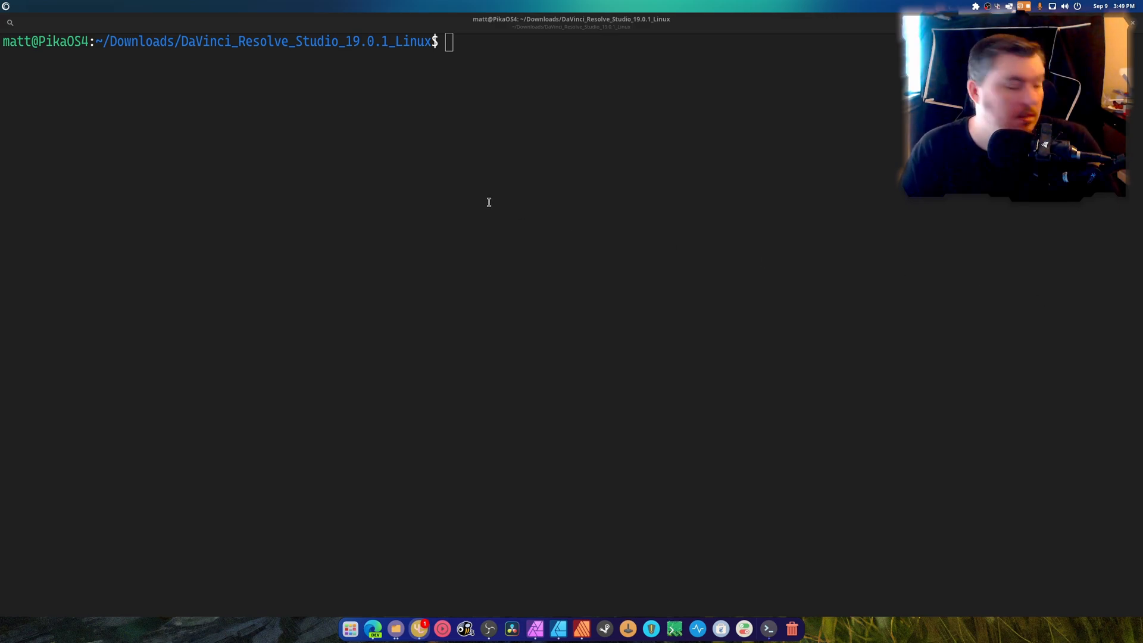
# - Launch ./DaVinci_Resolve_Studio_19.0.1_Linux.run with SKIP_PACKAGE_CHECK=1
pyautogui.write('SKIP_PACKAGE_CHECK=1 ./DaVinci_Resolve_Studio_19.0_Linux.run')
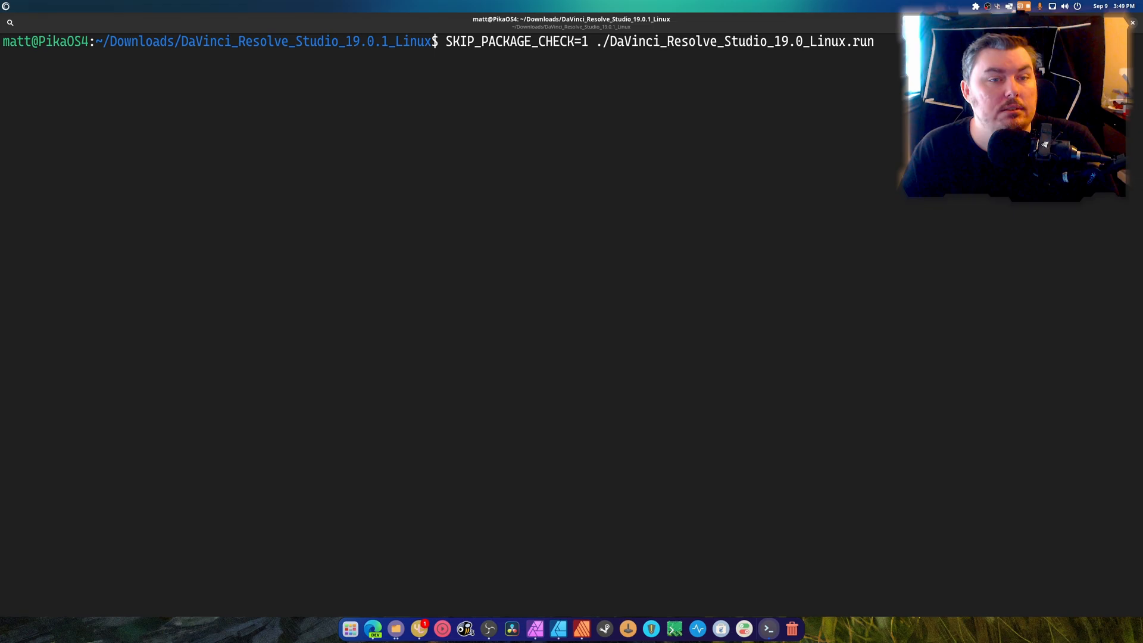
pyautogui.press('BackSpace')
pyautogui.write('.1')
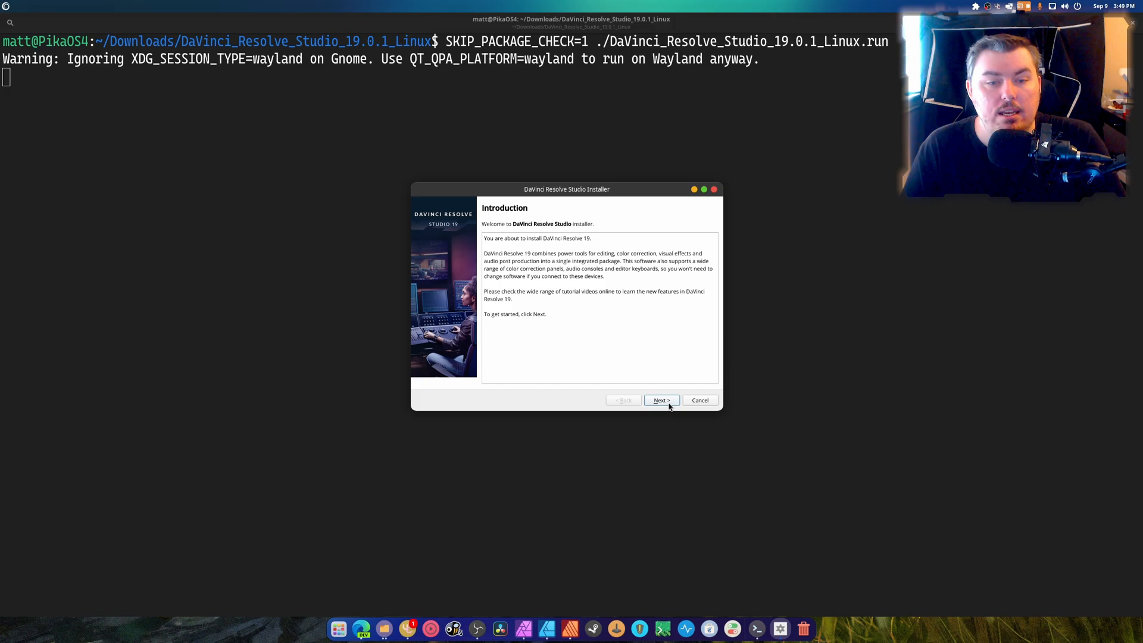
# - Step through the installer pages, accept the license, install Resolve Studio and finish
pyautogui.click(661, 399)
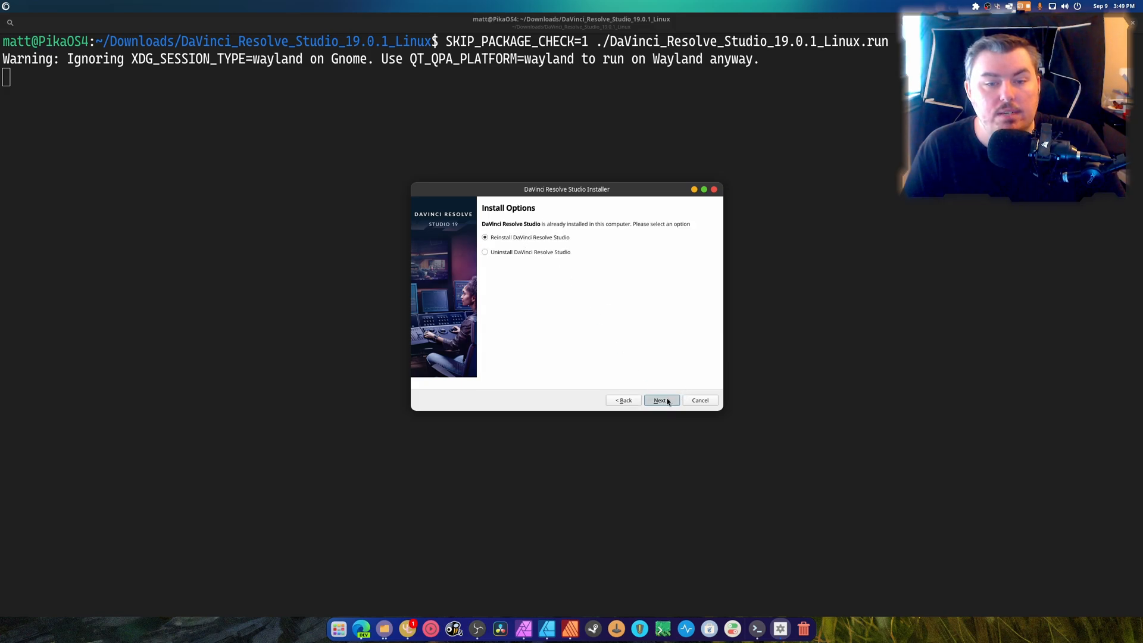
pyautogui.click(659, 400)
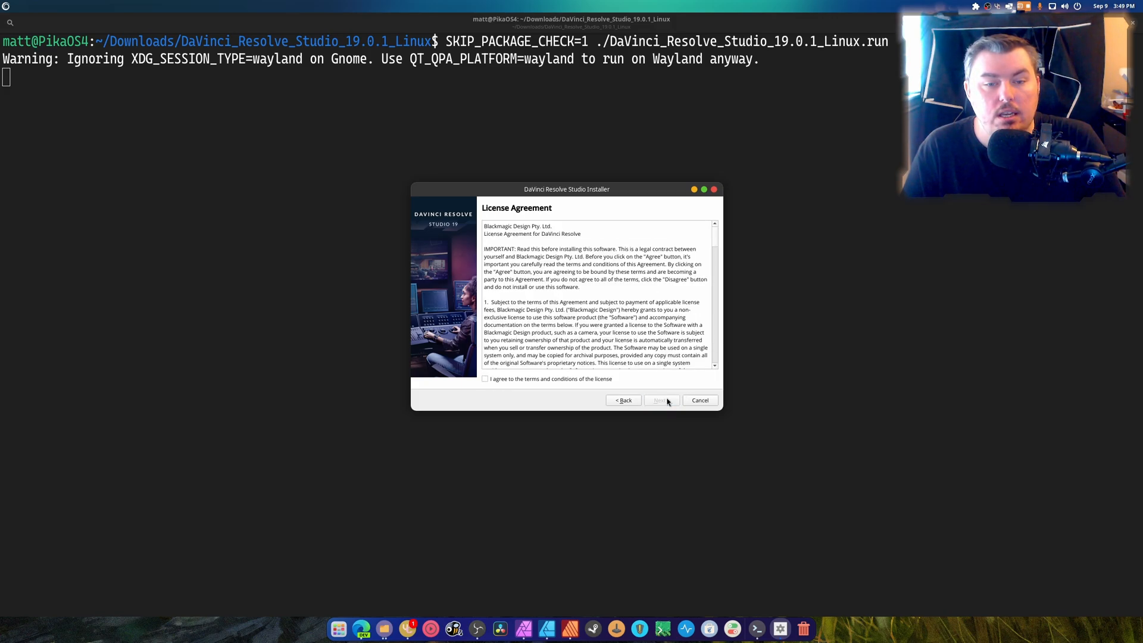
pyautogui.click(661, 399)
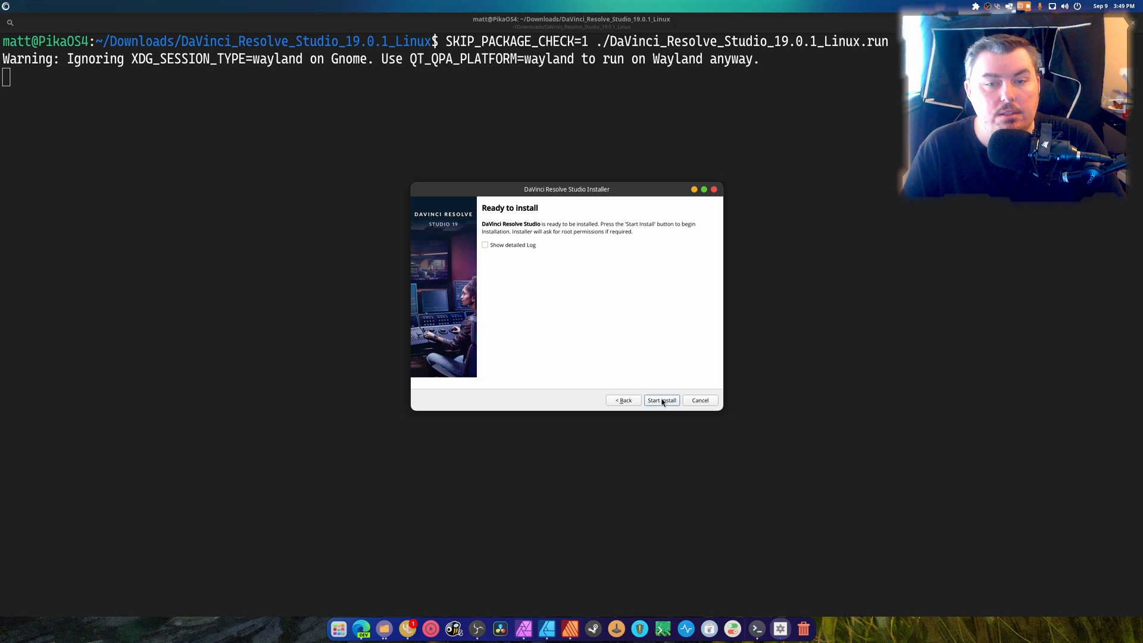
pyautogui.click(660, 400)
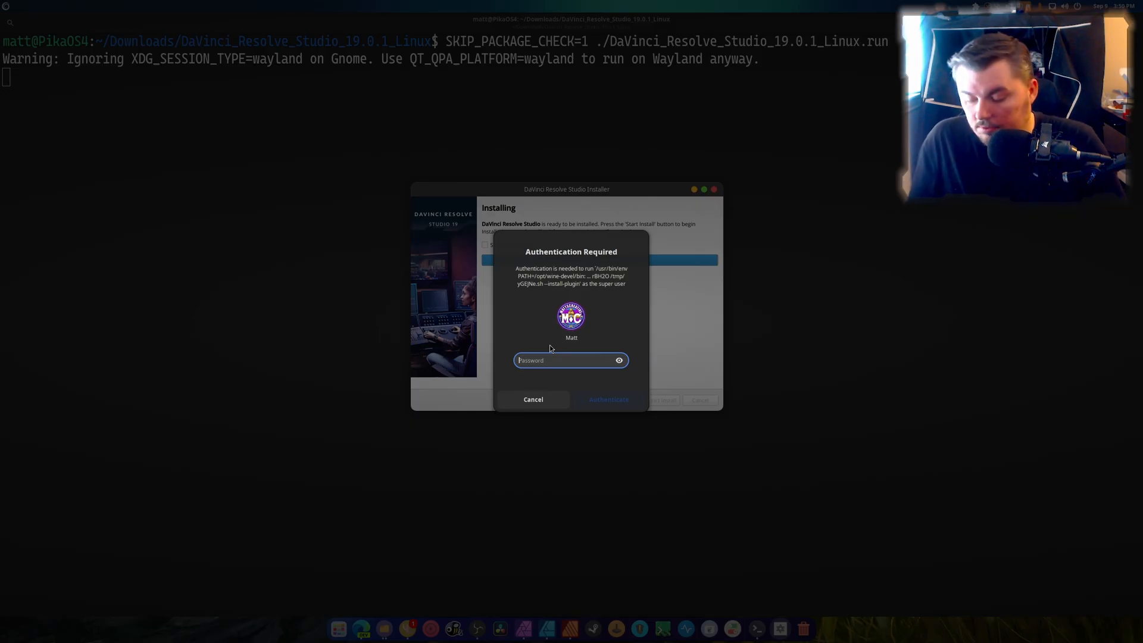
pyautogui.click(608, 399)
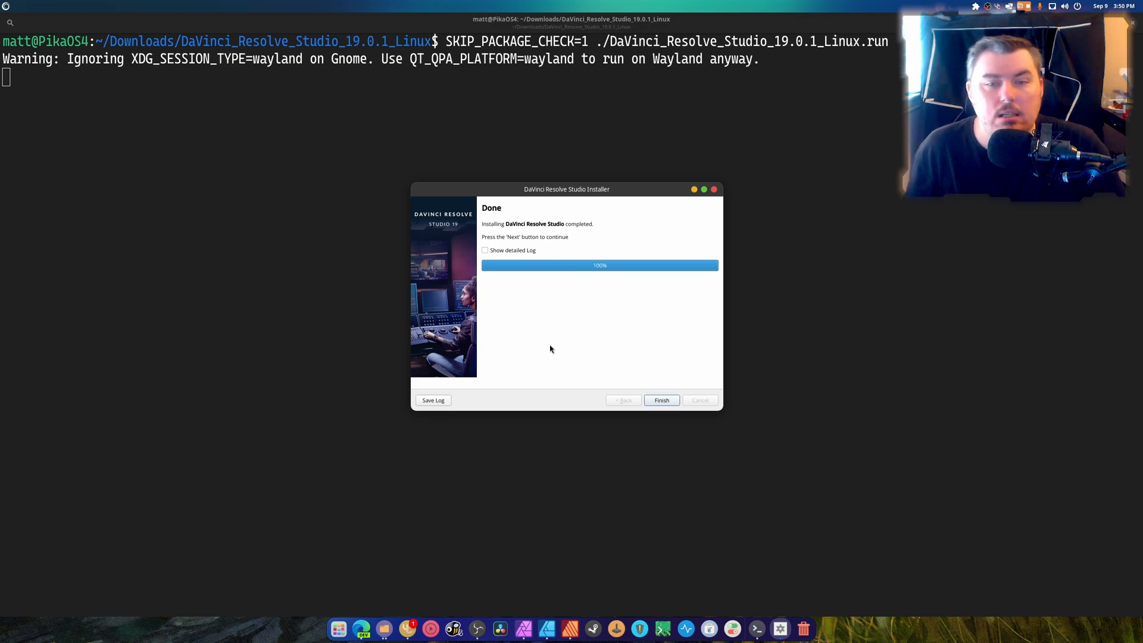
pyautogui.click(659, 400)
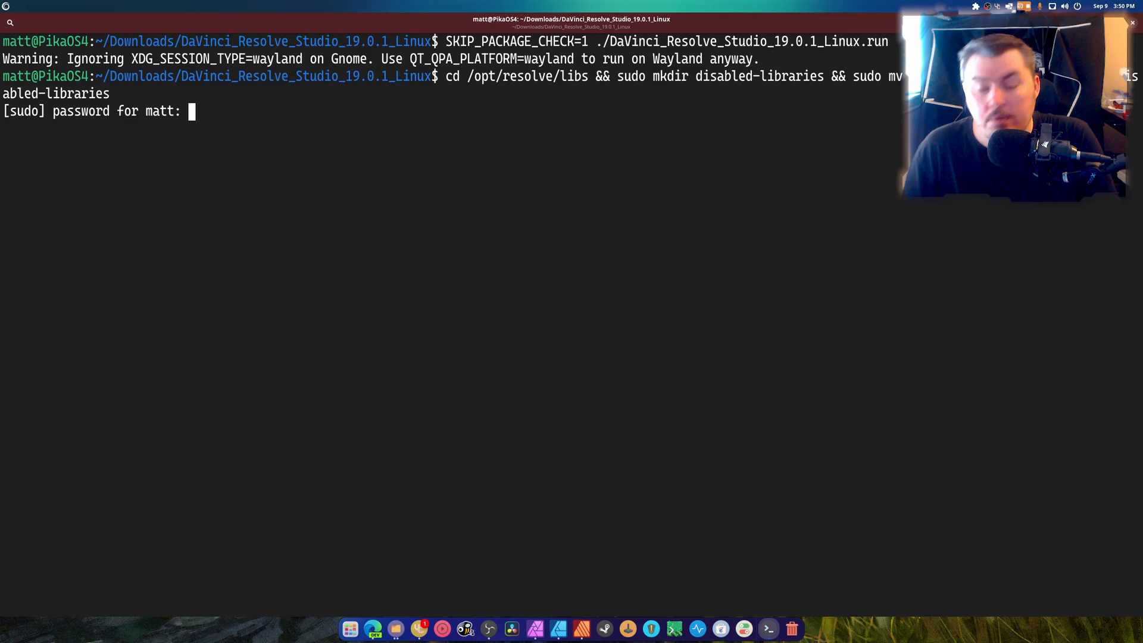
# - Submit the sudo password so the conflicting libs move into disabled-libraries
pyautogui.press('Return')
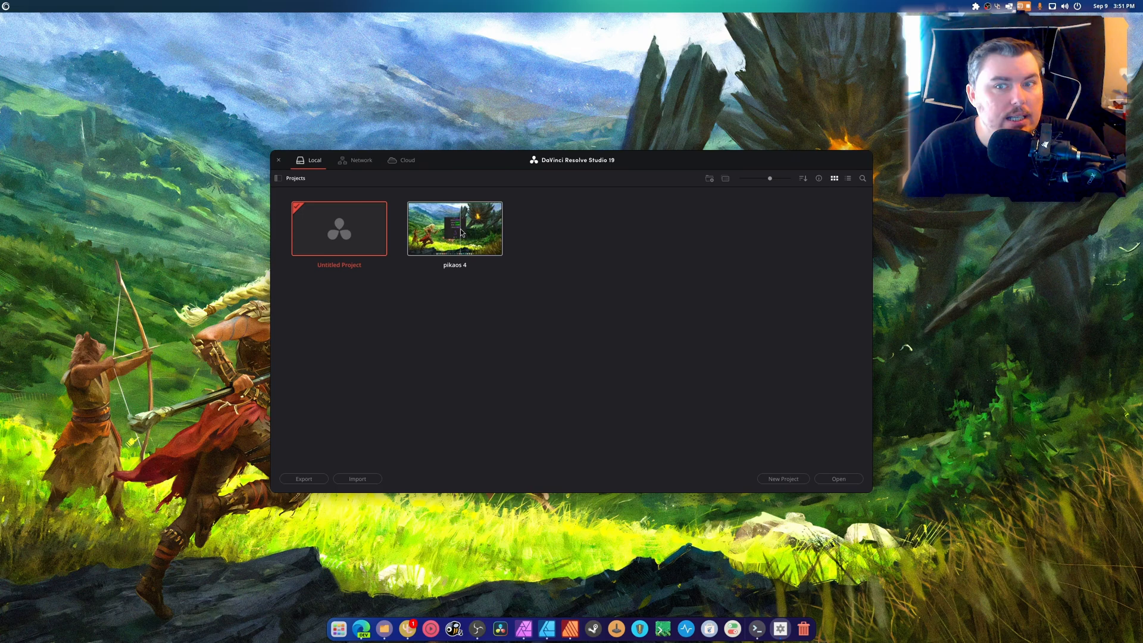
# - Open the pikaos 4 project from the Project Manager
pyautogui.doubleClick(454, 229)
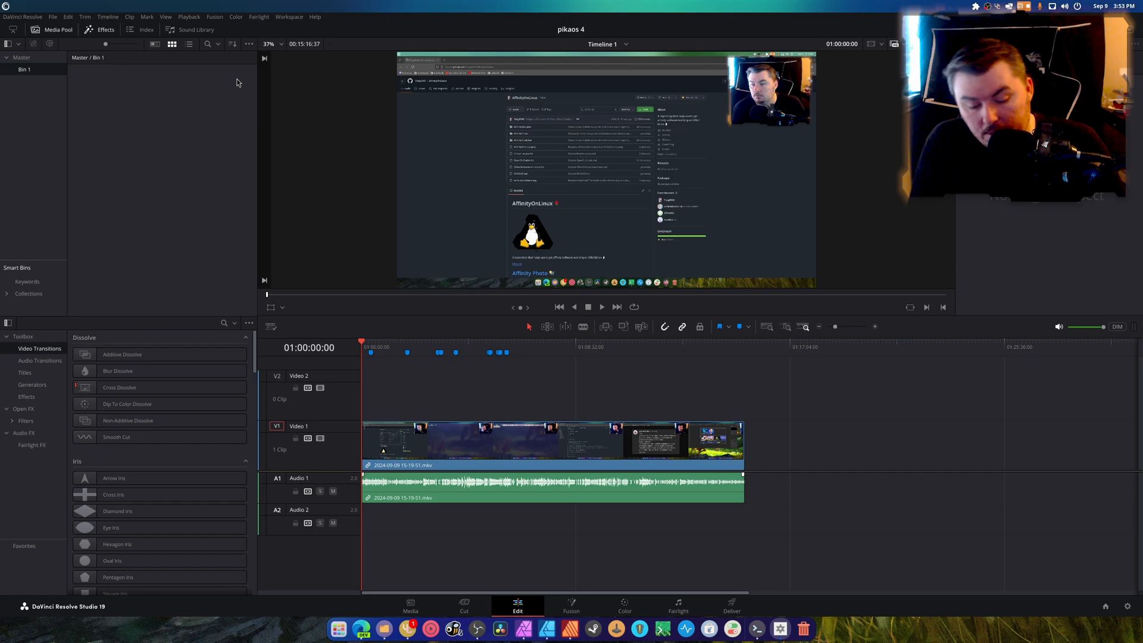
# - Select the Master bin to list all clips, audio files, Bin 1 and Timeline 1
pyautogui.click(24, 69)
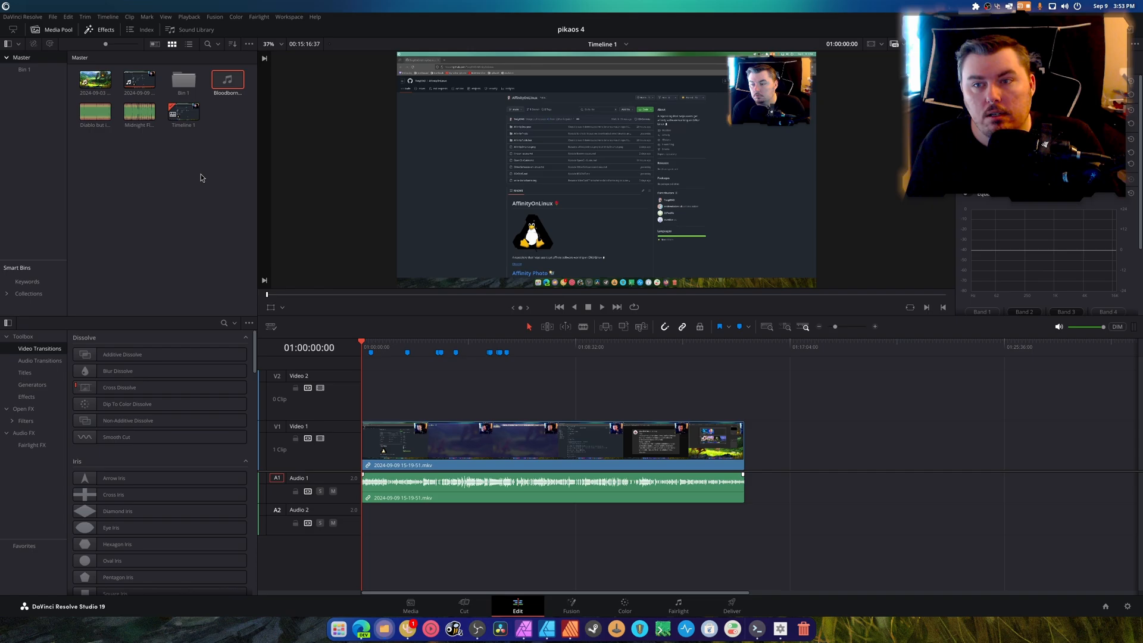
# - Drag Bloodborne.mp3 onto Audio 2 beneath the video clip
pyautogui.moveTo(227, 80); pyautogui.dragTo(590, 529)
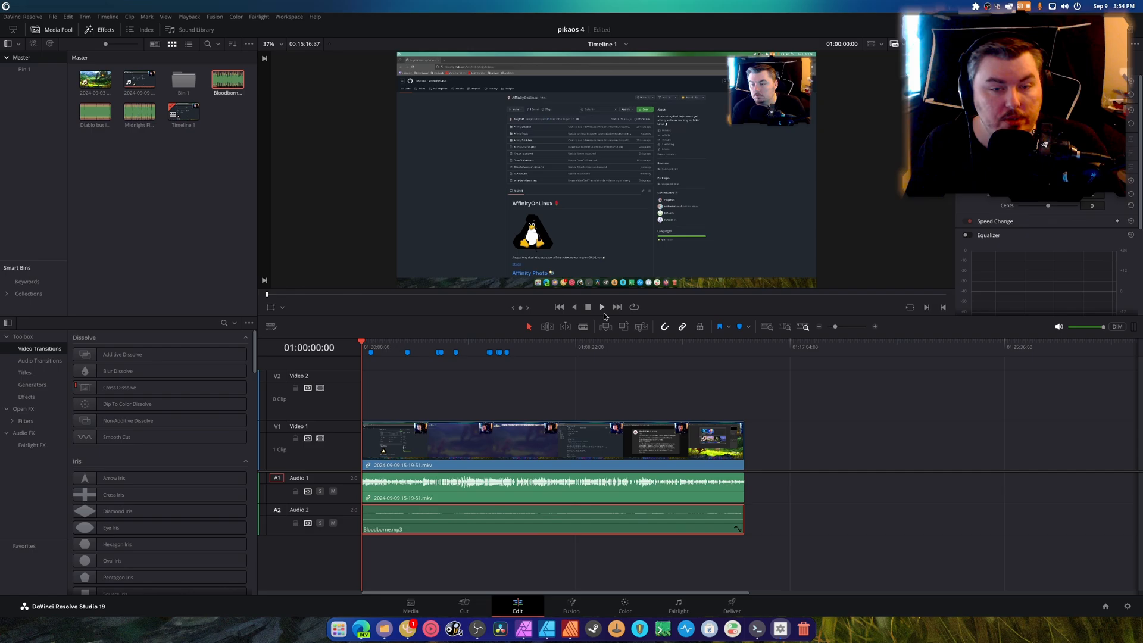
# - Play and stop the timeline to preview the added music
pyautogui.click(600, 306)
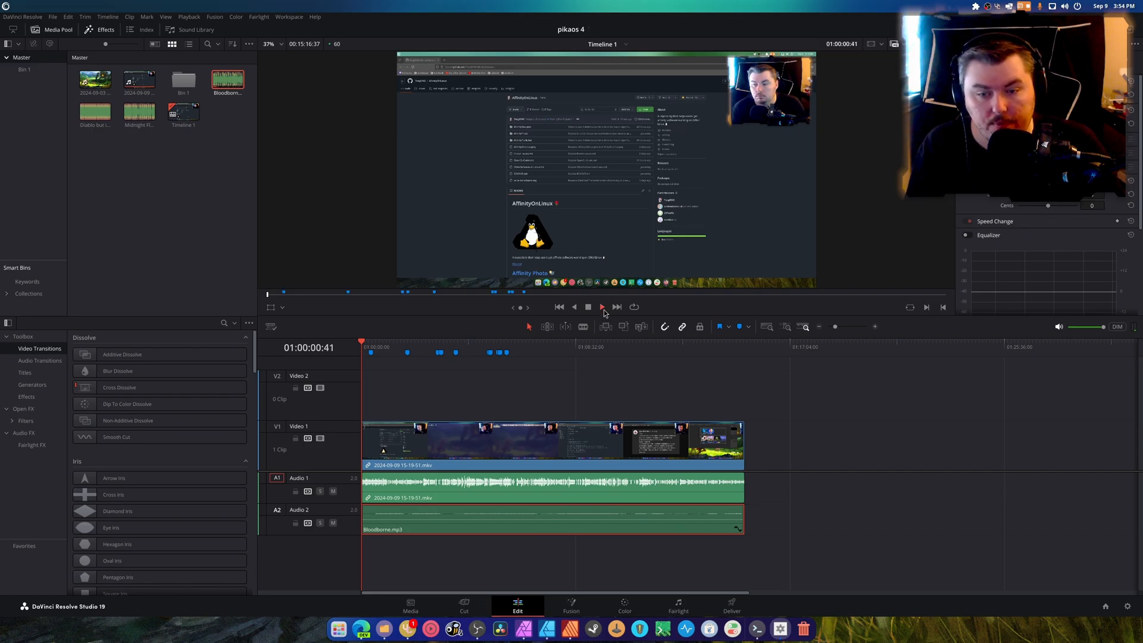
pyautogui.click(600, 307)
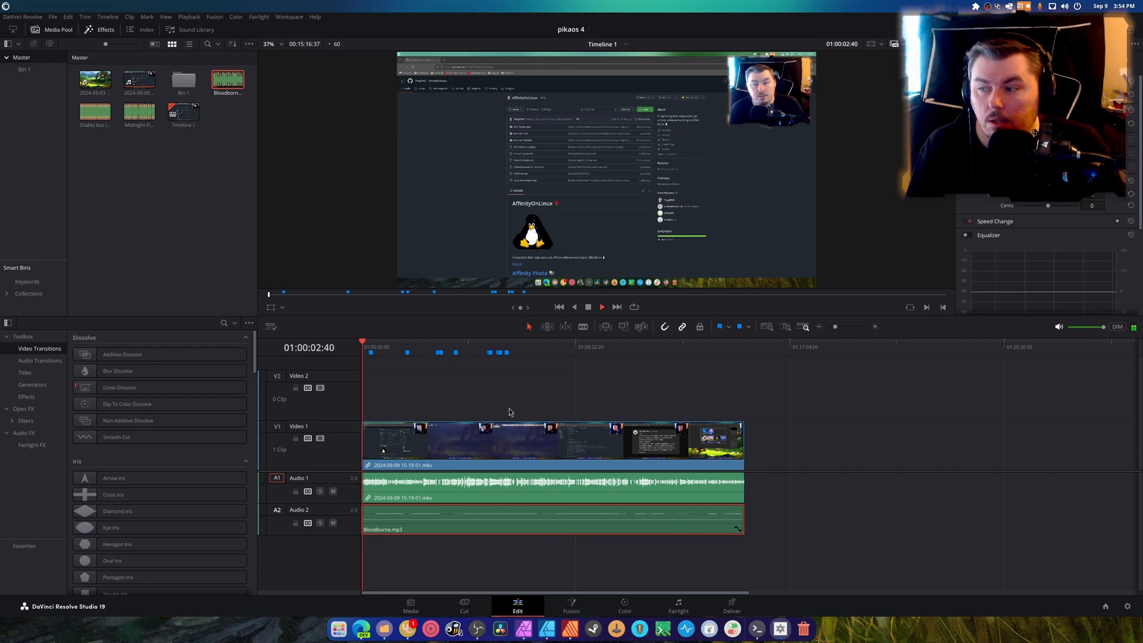
pyautogui.click(599, 306)
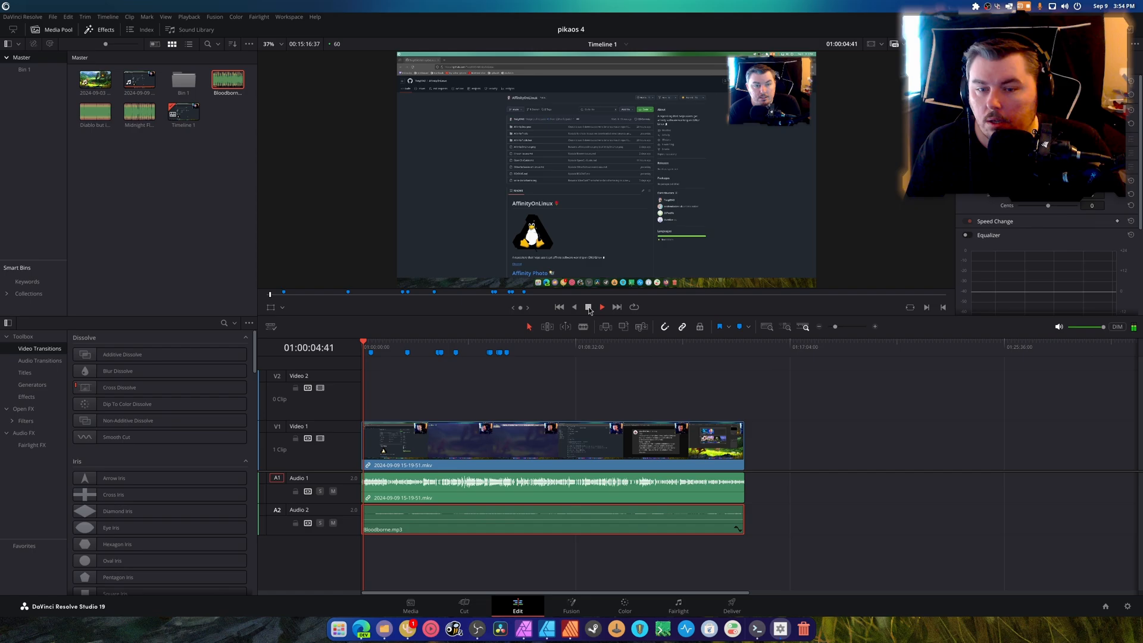
pyautogui.click(586, 307)
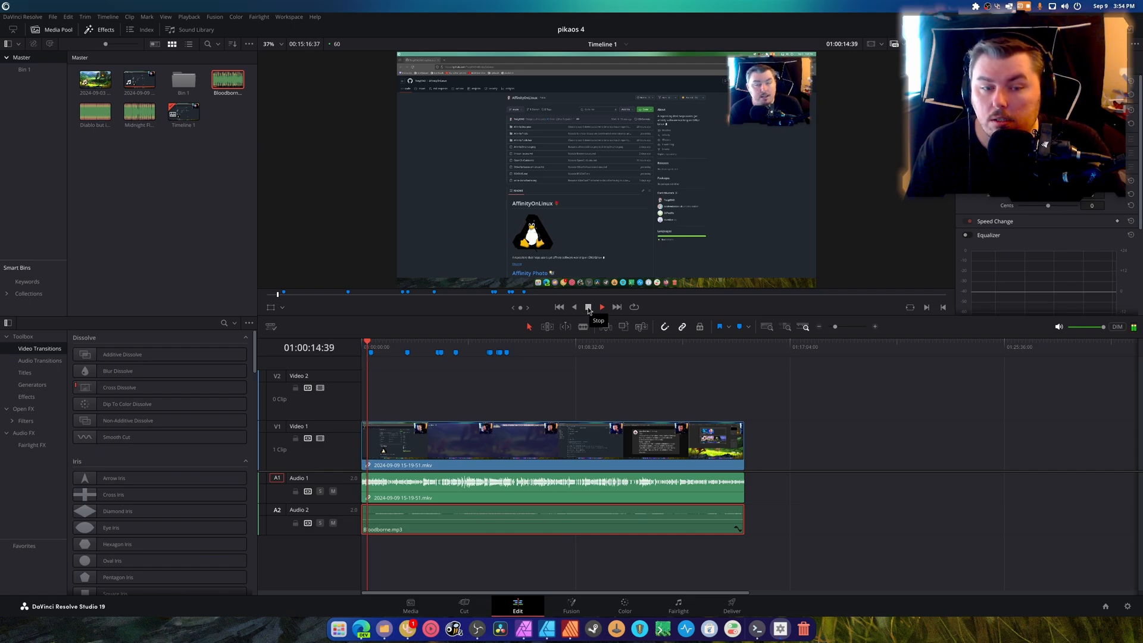
pyautogui.click(587, 307)
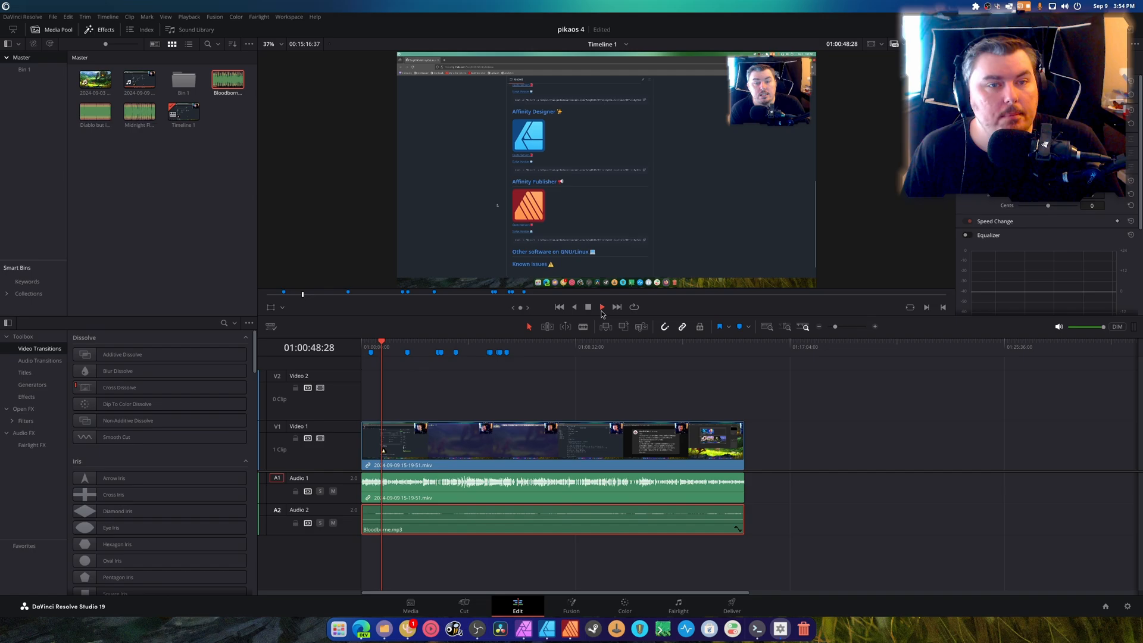
pyautogui.click(601, 306)
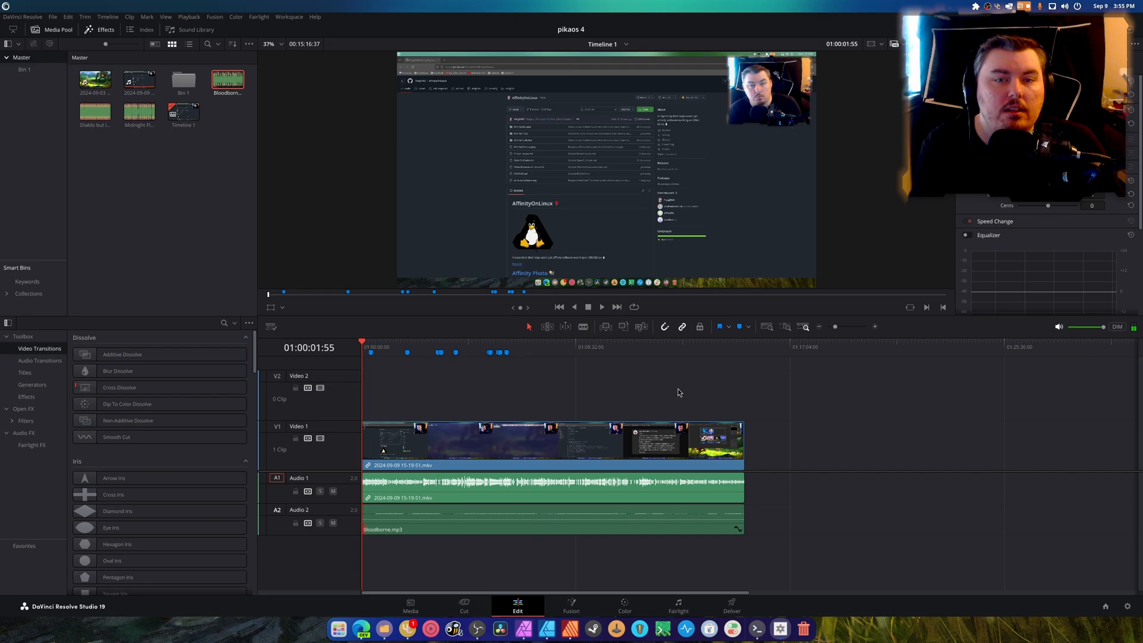
pyautogui.moveTo(732, 605)
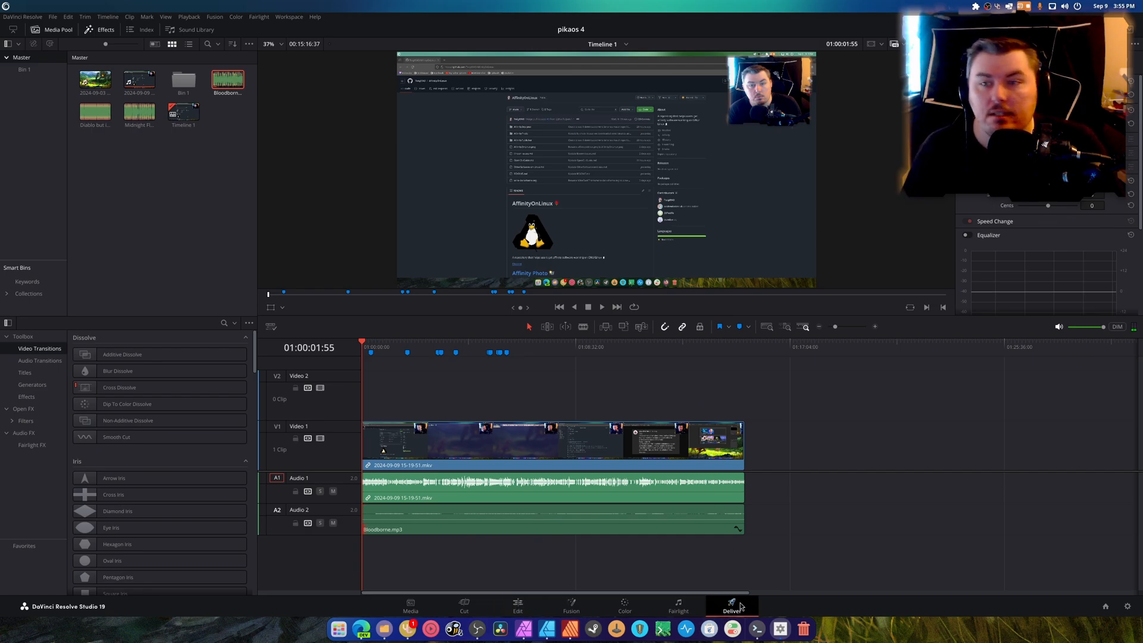
# - Name the export file about Affinity Photo, Designer and Publisher on the Deliver page
pyautogui.click(732, 606)
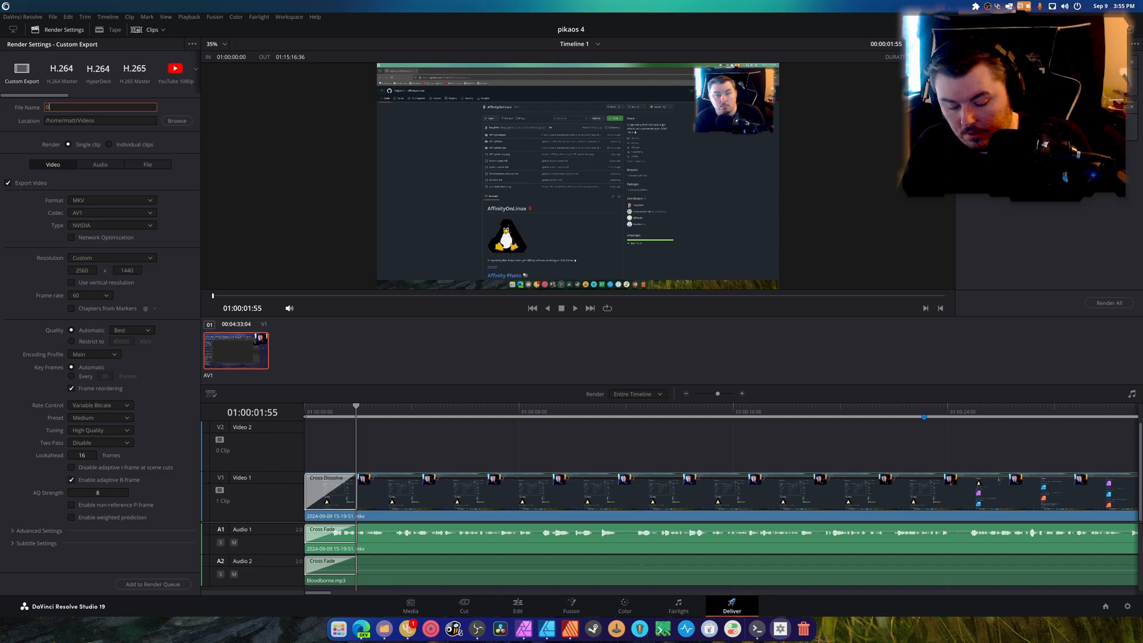
pyautogui.write('Beginner Friendly Way to U')
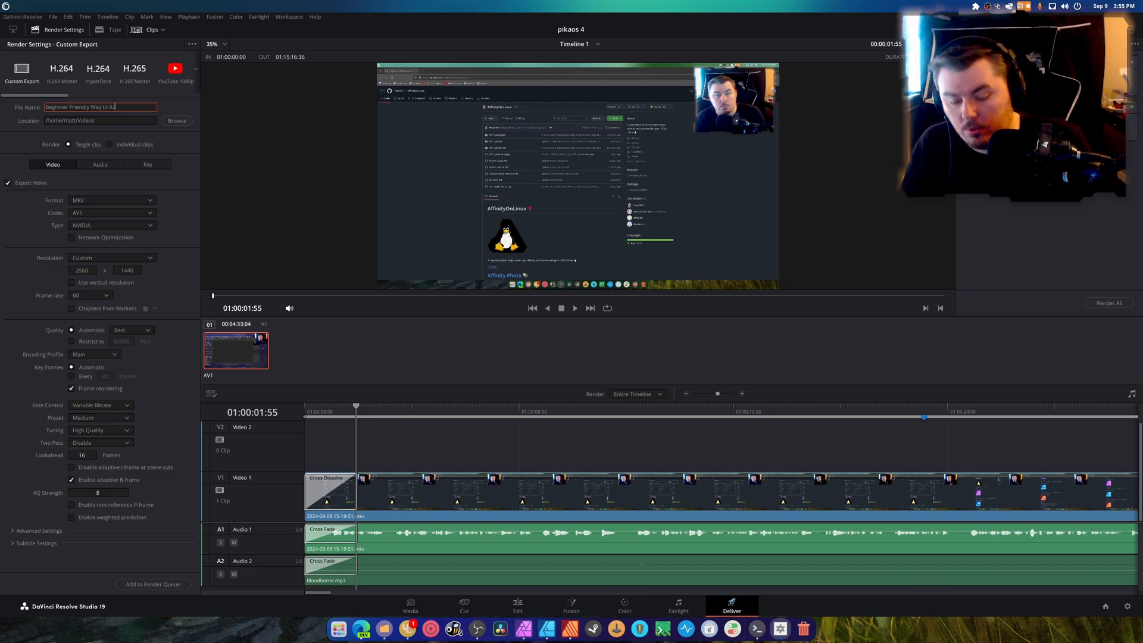
pyautogui.write('Inst')
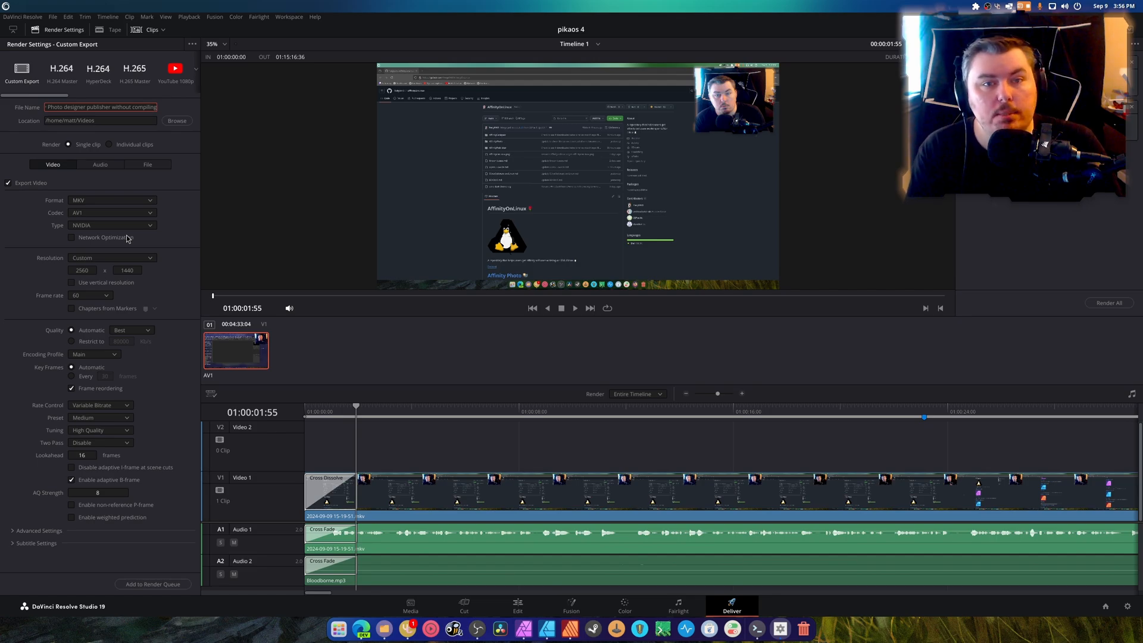
pyautogui.moveTo(92, 221)
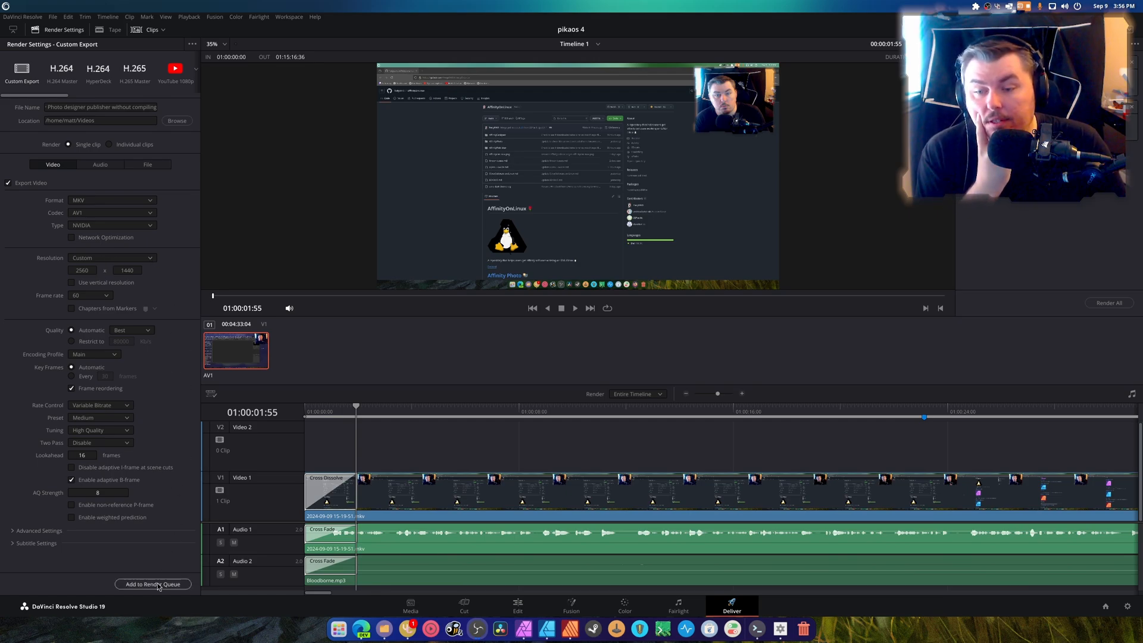
# - Queue the MKV AV1 export job and start rendering it
pyautogui.click(153, 583)
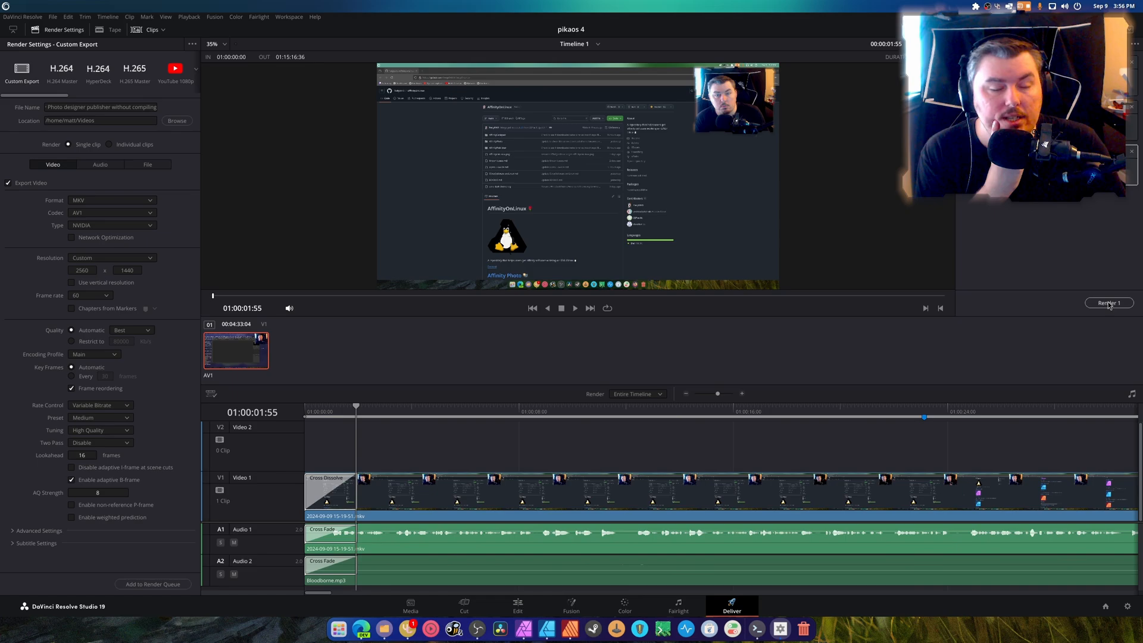
pyautogui.click(1108, 302)
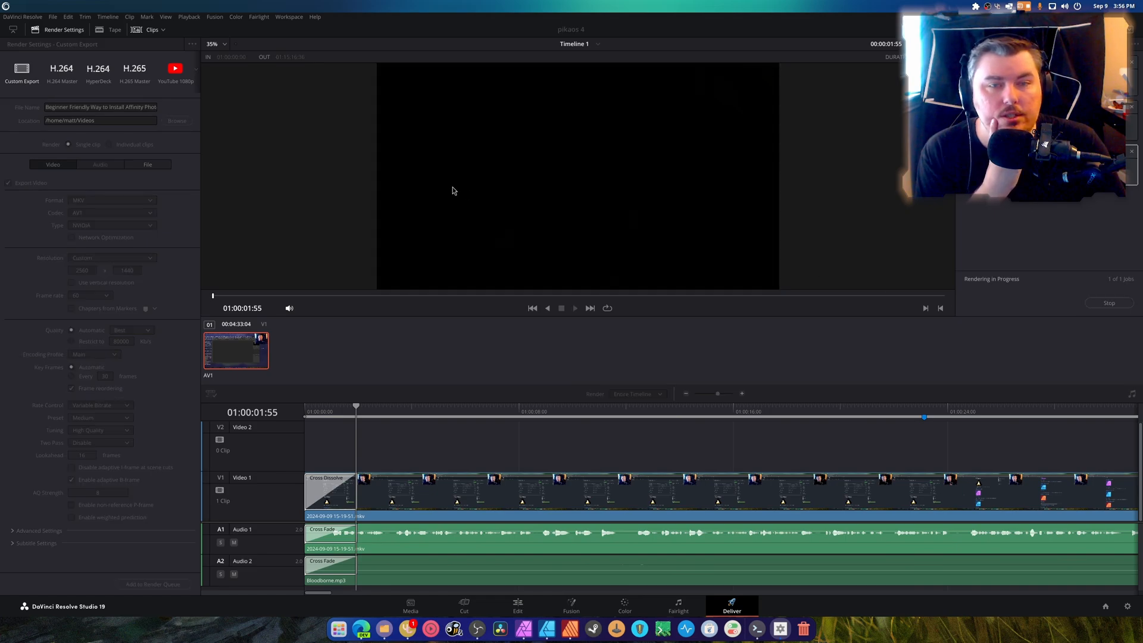